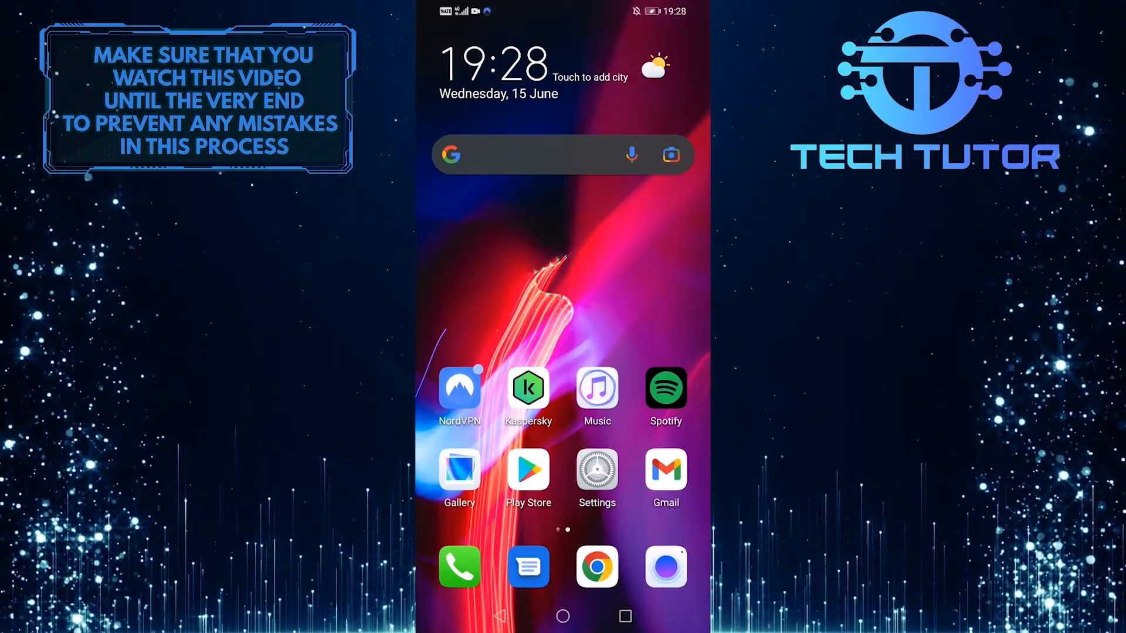
- Launch Spotify from the home screen so its Home feed appears
{"action": "left_click", "coordinate": [664, 392]}
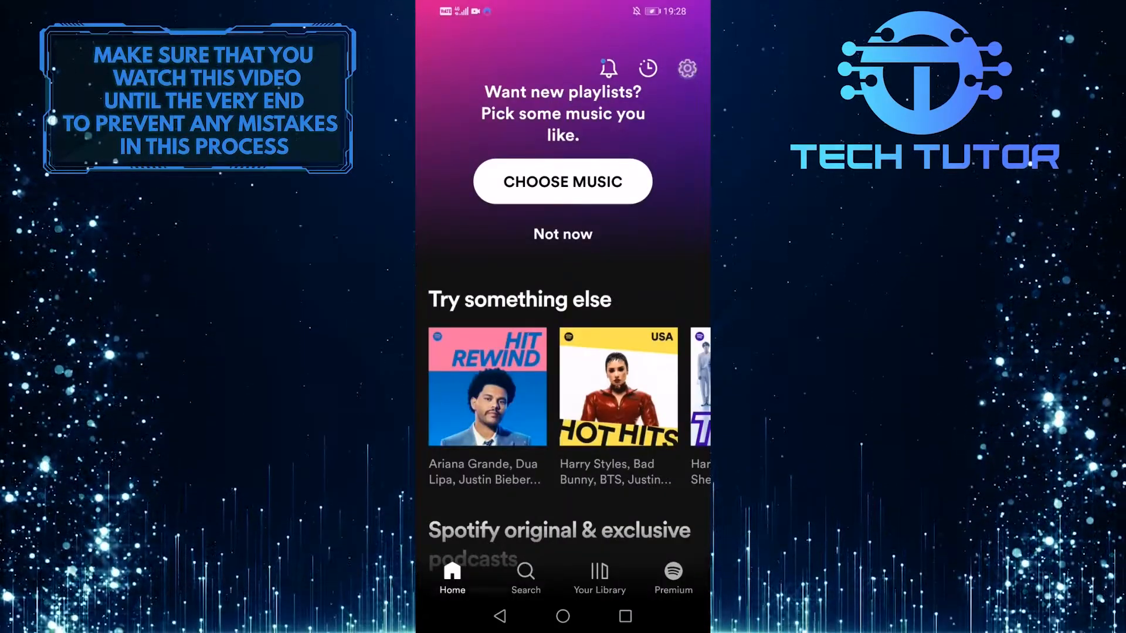
- Look through Spotify's Settings down to the Audio Quality section
{"action": "left_click", "coordinate": [685, 68]}
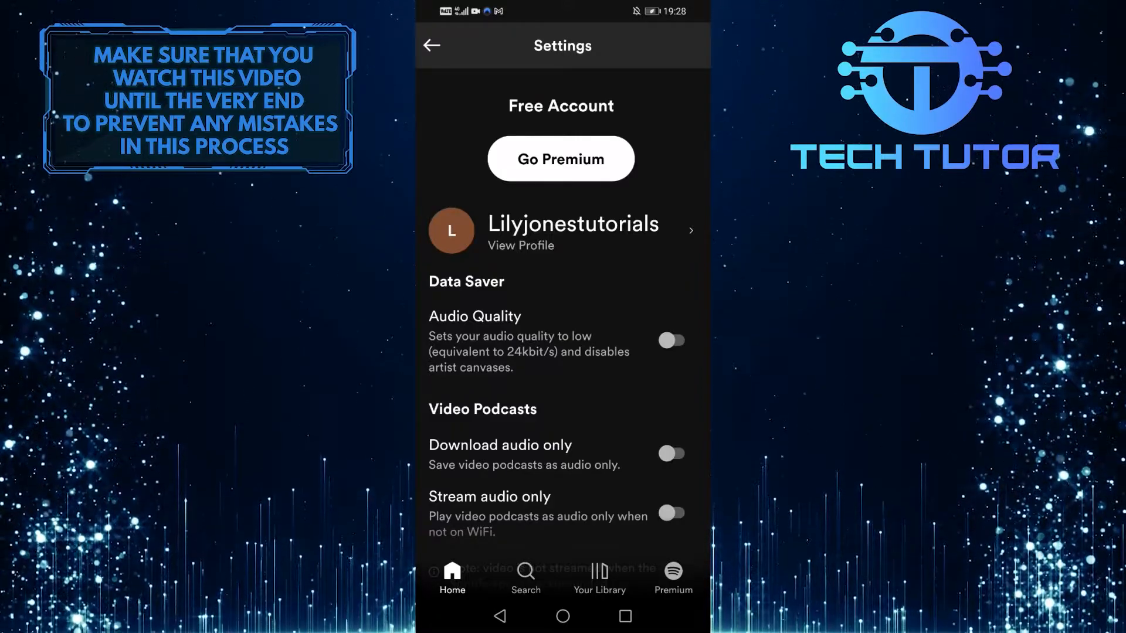
{"action": "scroll", "scroll_direction": "down", "scroll_amount": 3}
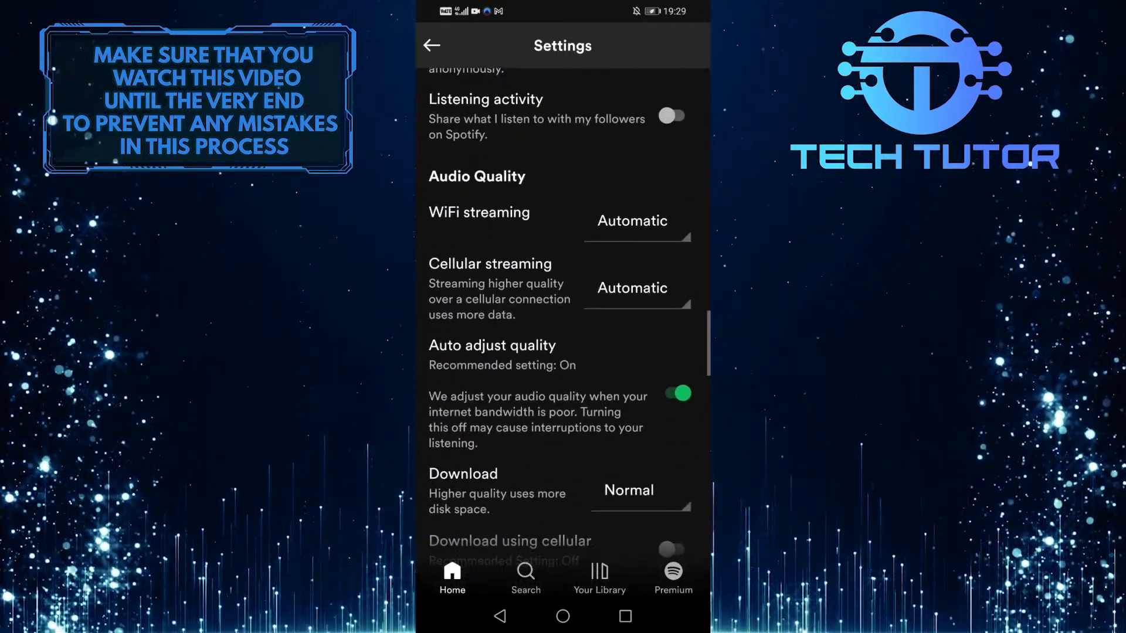
{"action": "scroll", "scroll_direction": "down", "scroll_amount": 3}
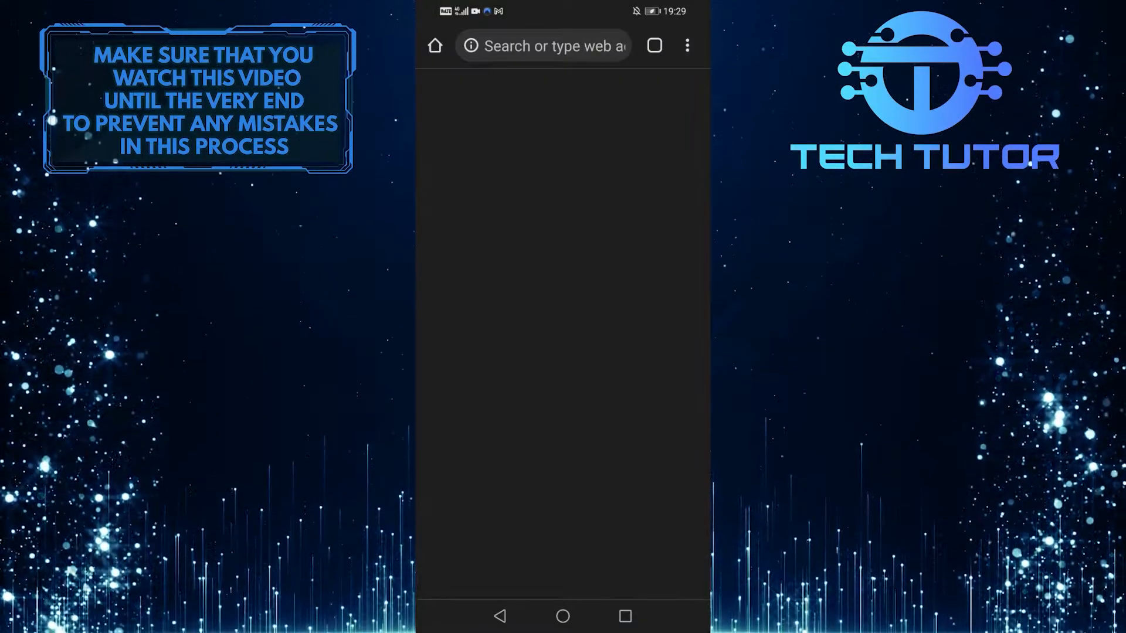
- Visit support.spotify.com and read the Can't reset password help article
{"action": "type", "text": "ort.spotify.com"}
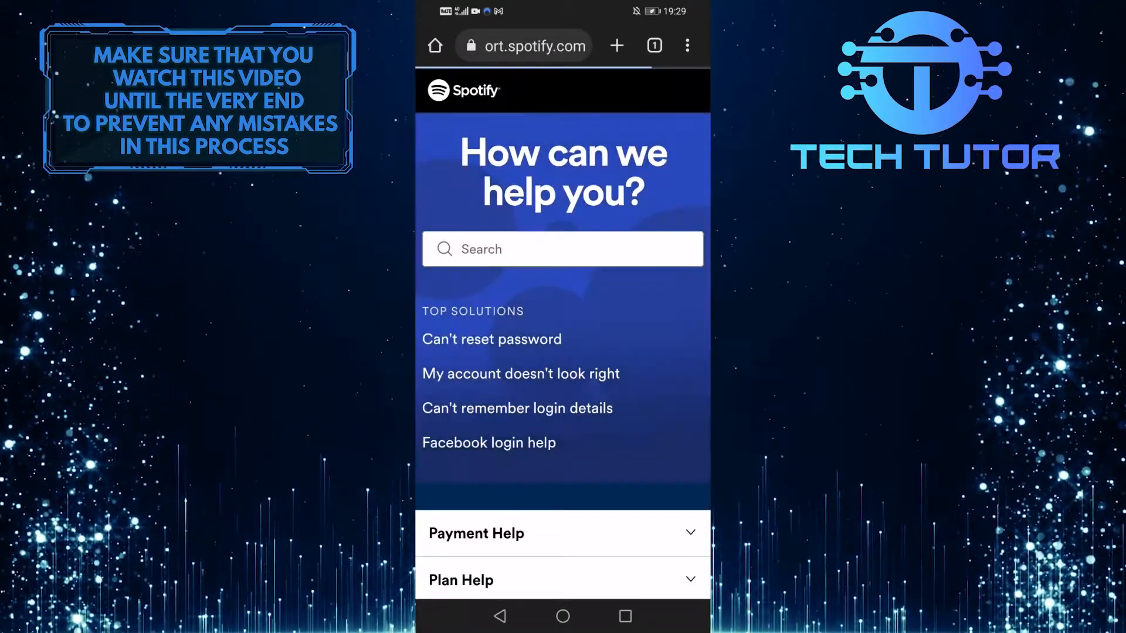
{"action": "left_click", "coordinate": [492, 339]}
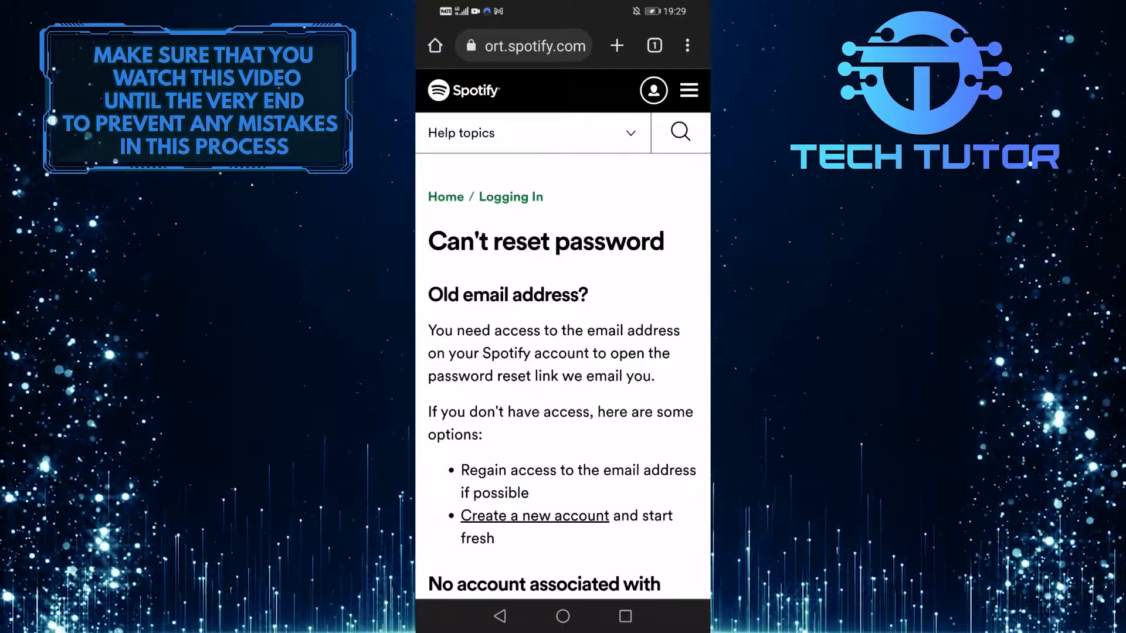
- Follow the article's Reset your password link to the Password Reset form
{"action": "scroll", "scroll_direction": "down", "scroll_amount": 3}
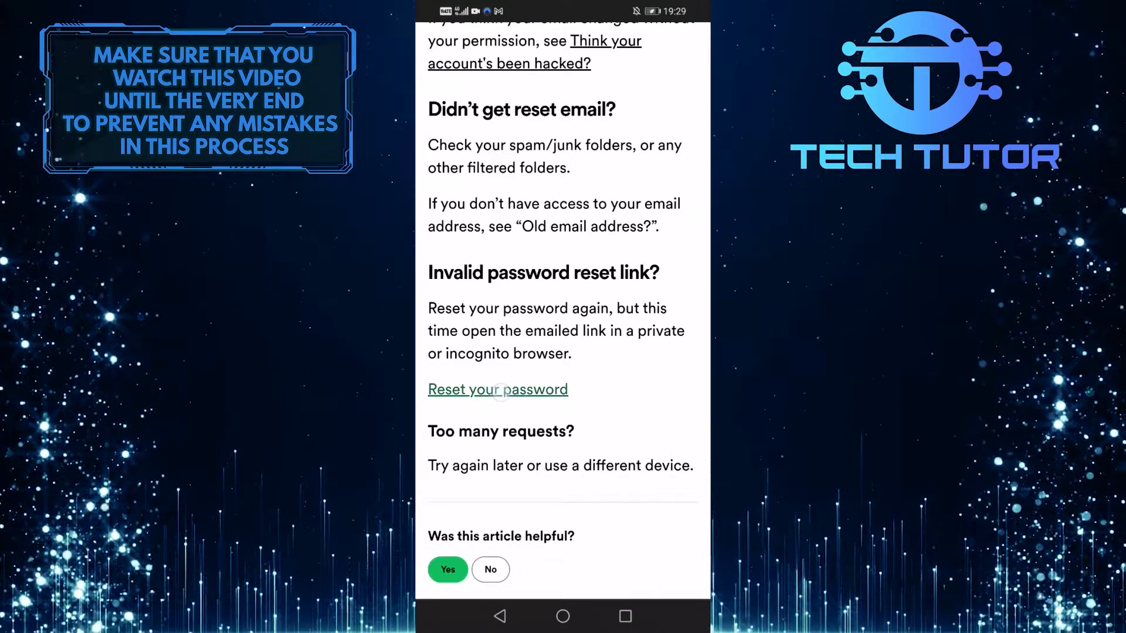
{"action": "left_click", "coordinate": [497, 389]}
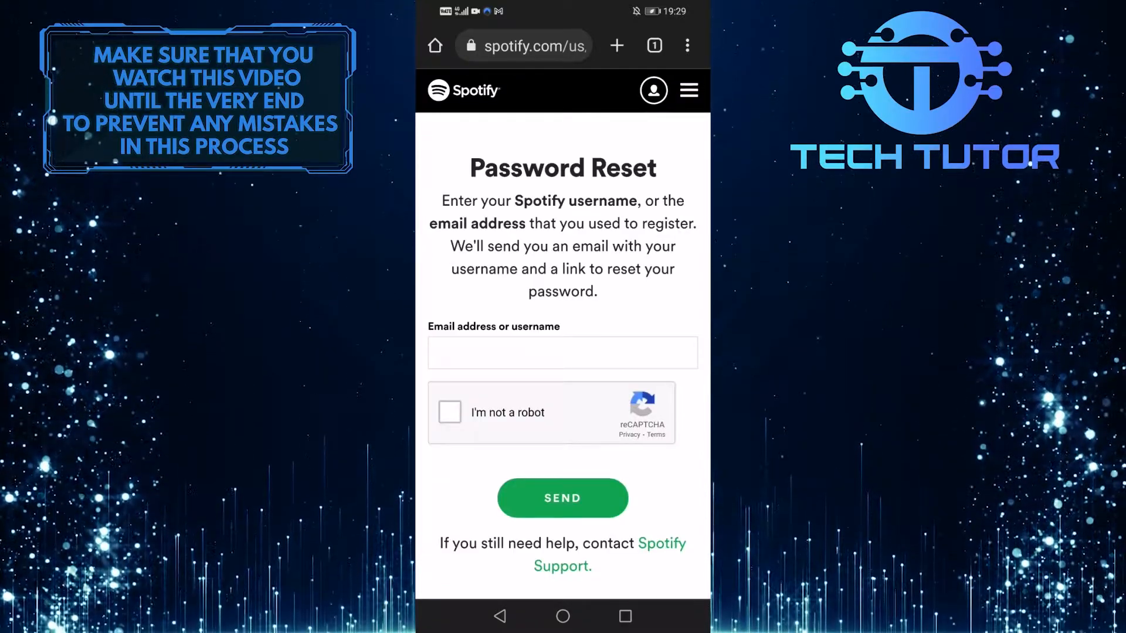
- Fill in the saved email address, pass the robot captcha and send the reset request
{"action": "left_click", "coordinate": [562, 352]}
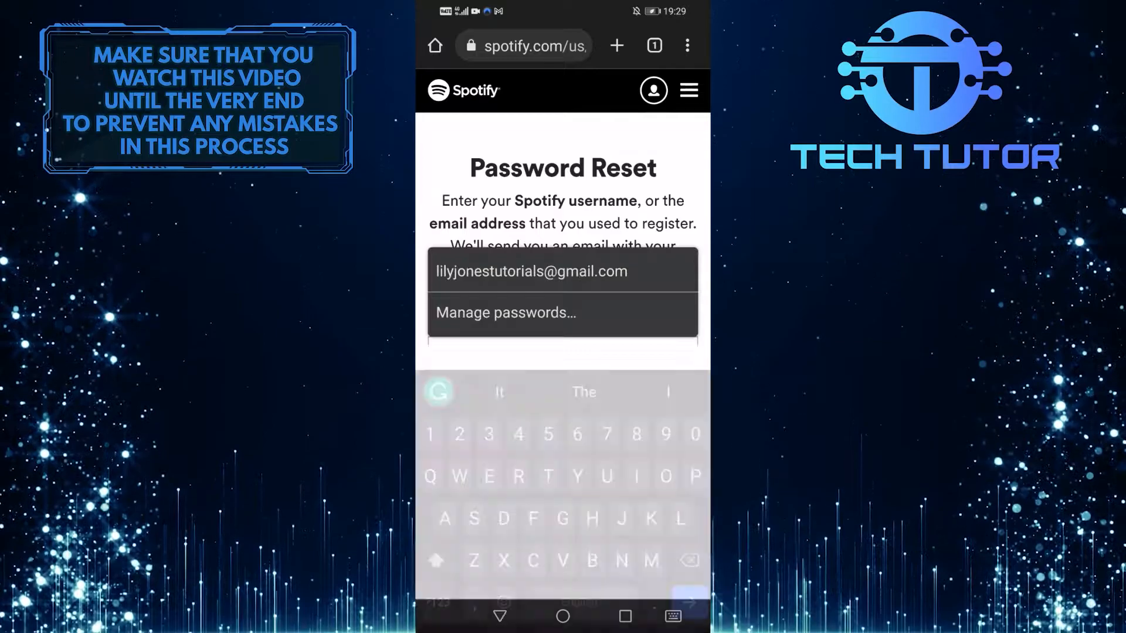
{"action": "left_click", "coordinate": [532, 271]}
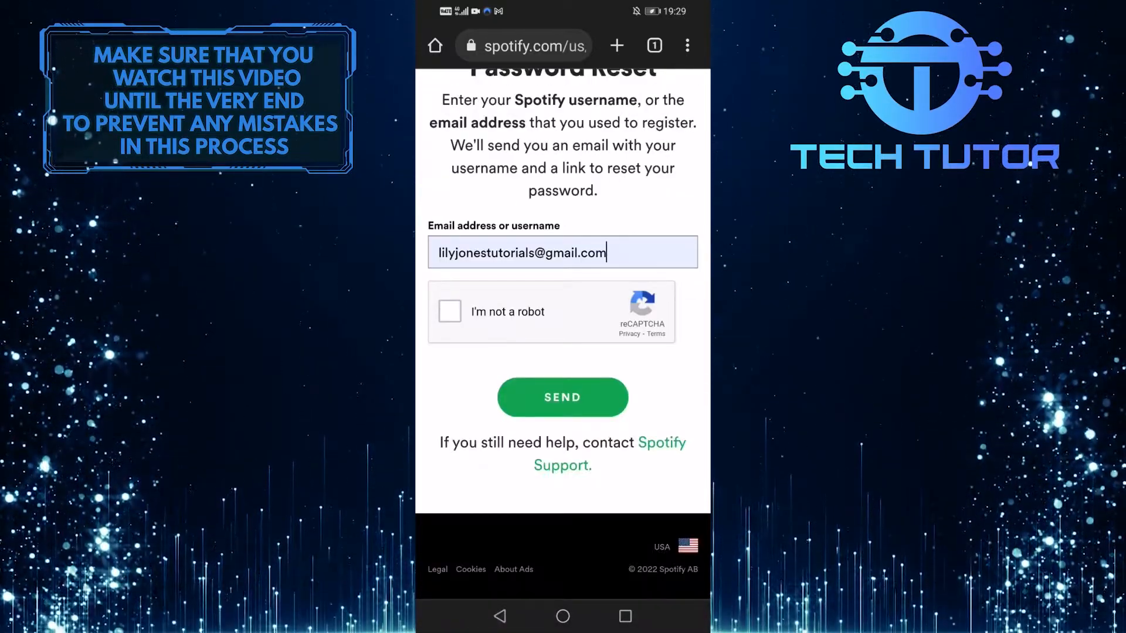
{"action": "left_click", "coordinate": [450, 312]}
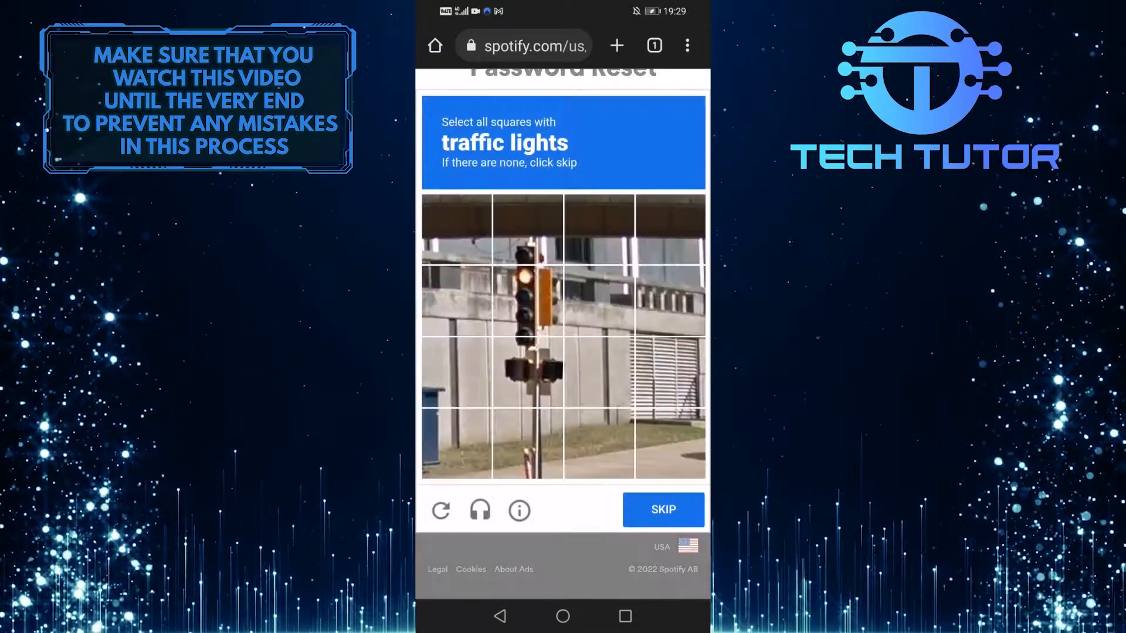
{"action": "left_click", "coordinate": [663, 509]}
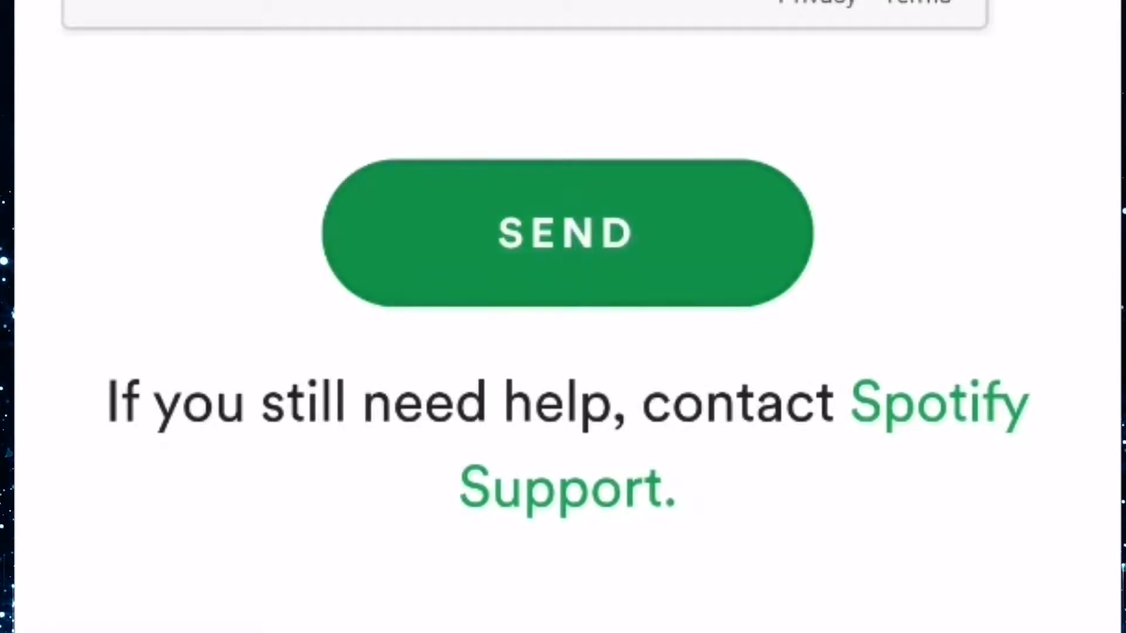
{"action": "left_click", "coordinate": [557, 234]}
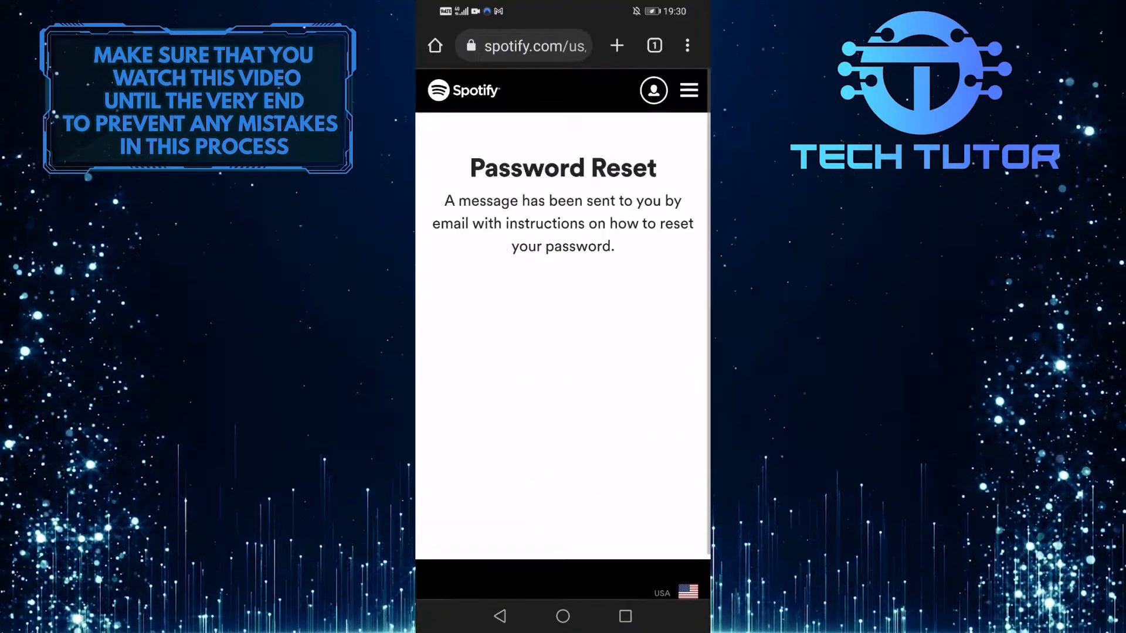
- Switch to Gmail and read Spotify's Reset your password email
{"action": "left_click", "coordinate": [562, 617]}
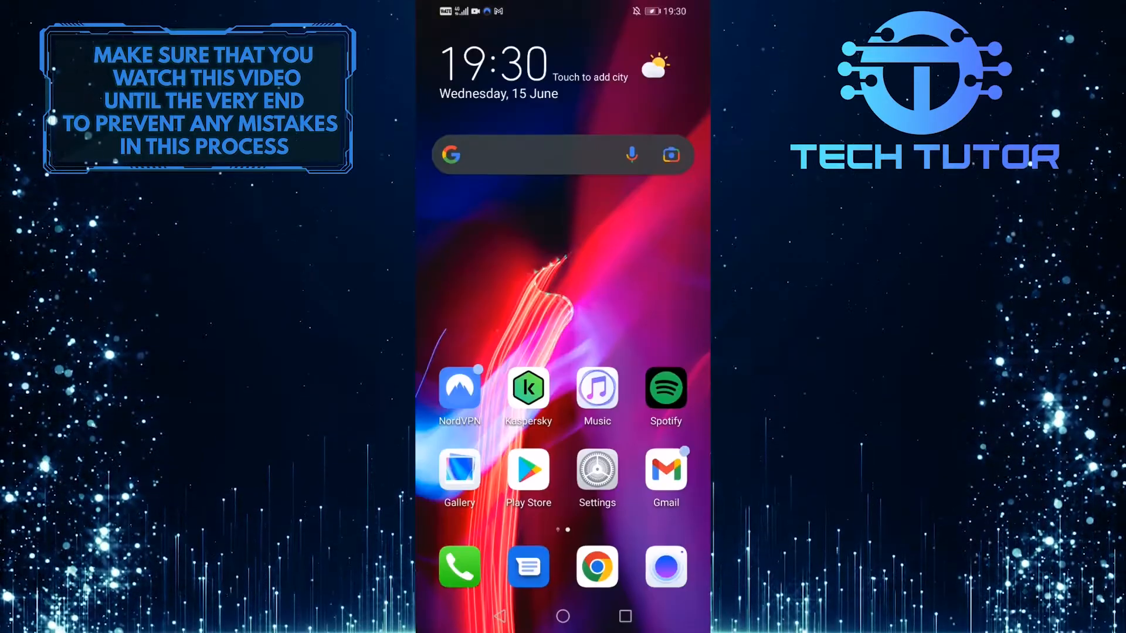
{"action": "left_click", "coordinate": [665, 470]}
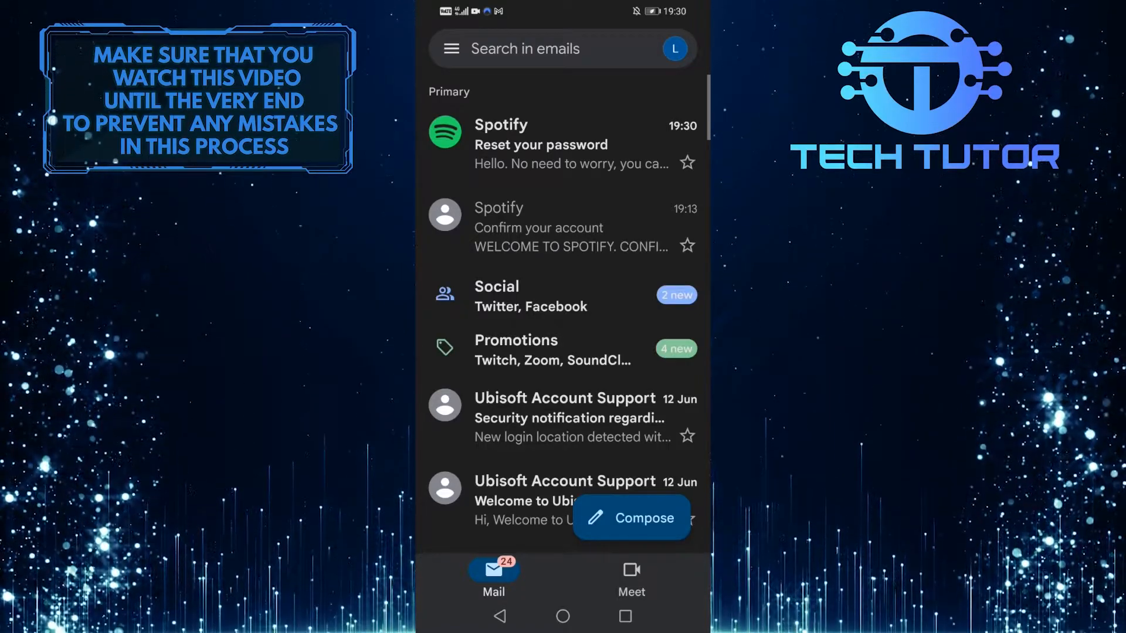
{"action": "left_click", "coordinate": [542, 144]}
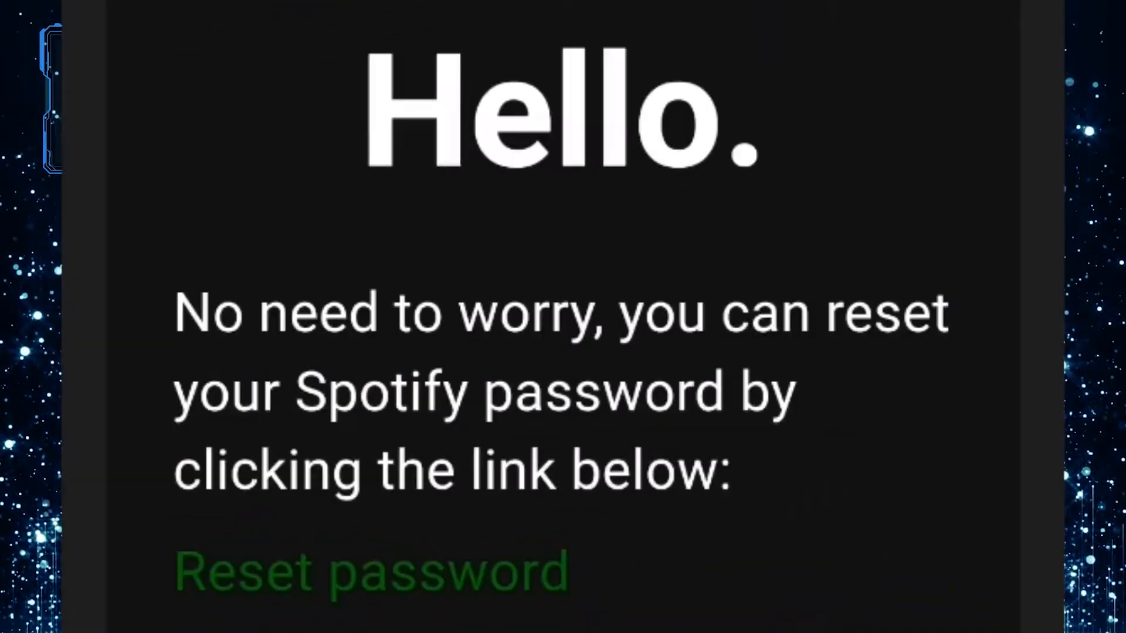
- Follow the email's Reset password link to the empty new-password form
{"action": "scroll", "scroll_direction": "down", "scroll_amount": 3}
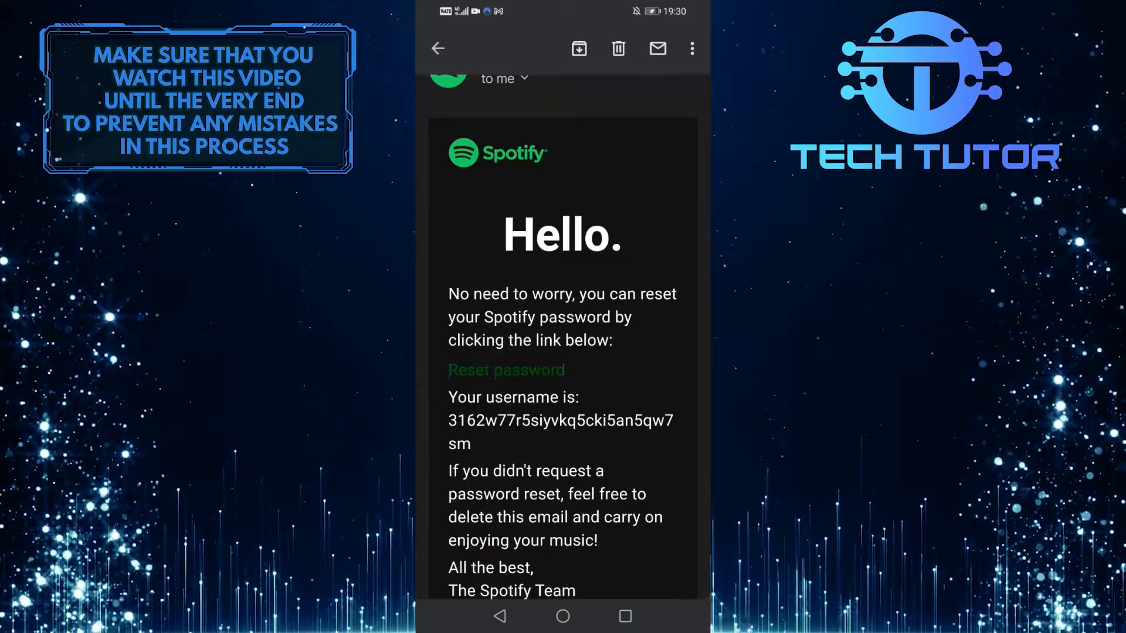
{"action": "left_click", "coordinate": [507, 370]}
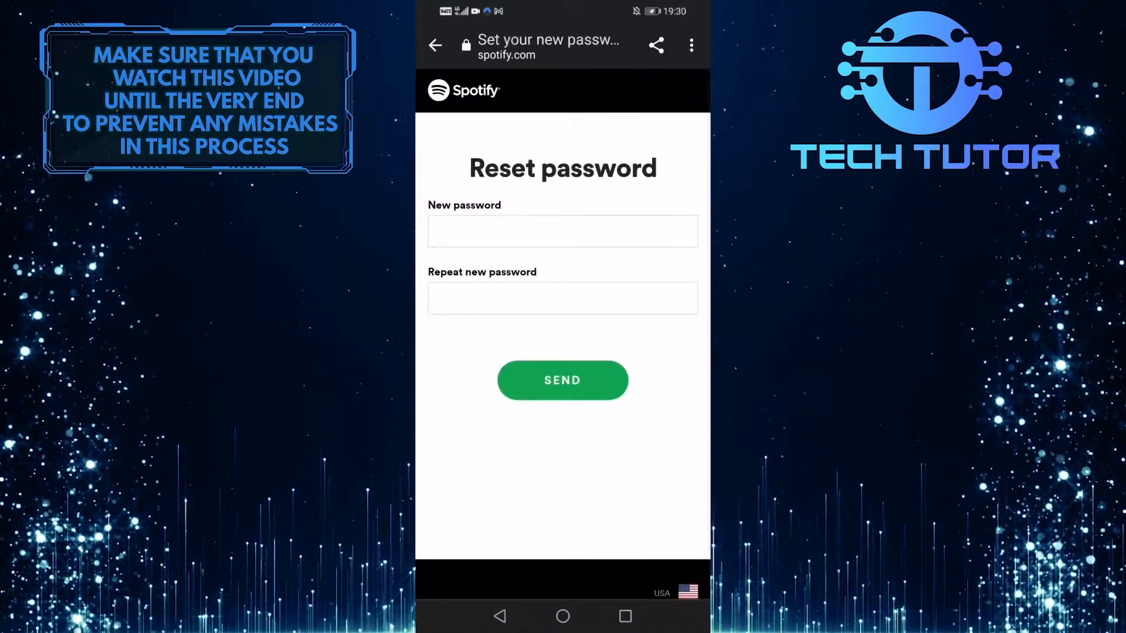